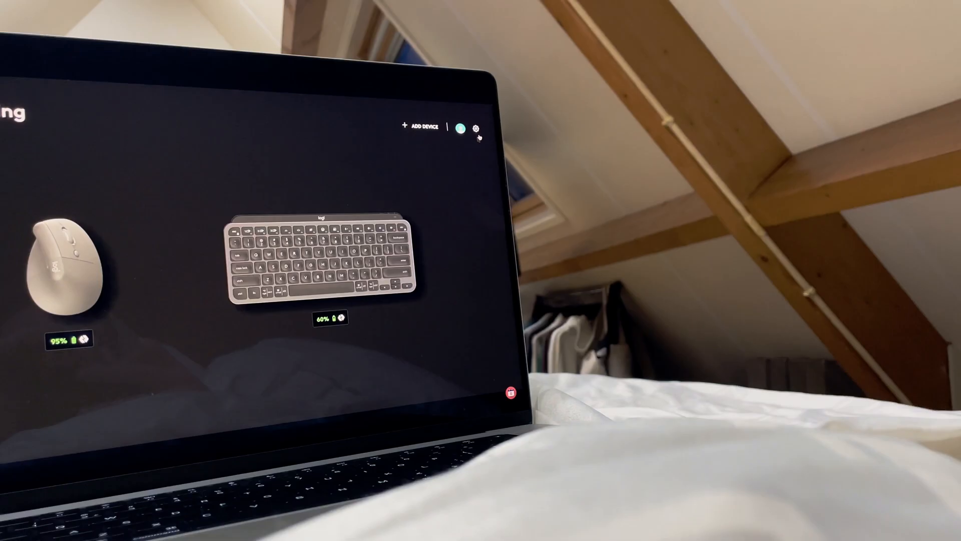
Step: Open Logi Options+ general settings and scroll down to Color theme and Notifications
{"action": "left_click", "coordinate": [478, 126]}
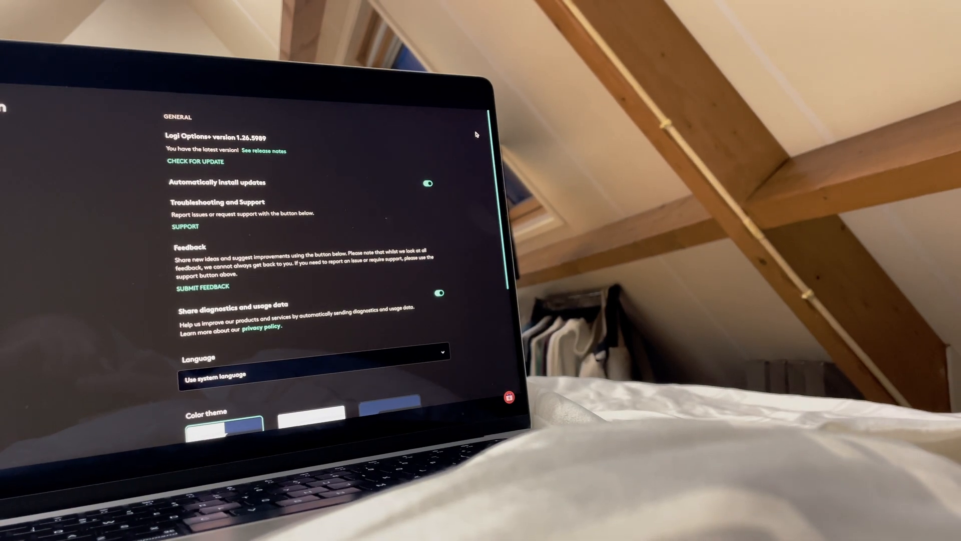
{"action": "scroll", "scroll_direction": "down", "scroll_amount": 3}
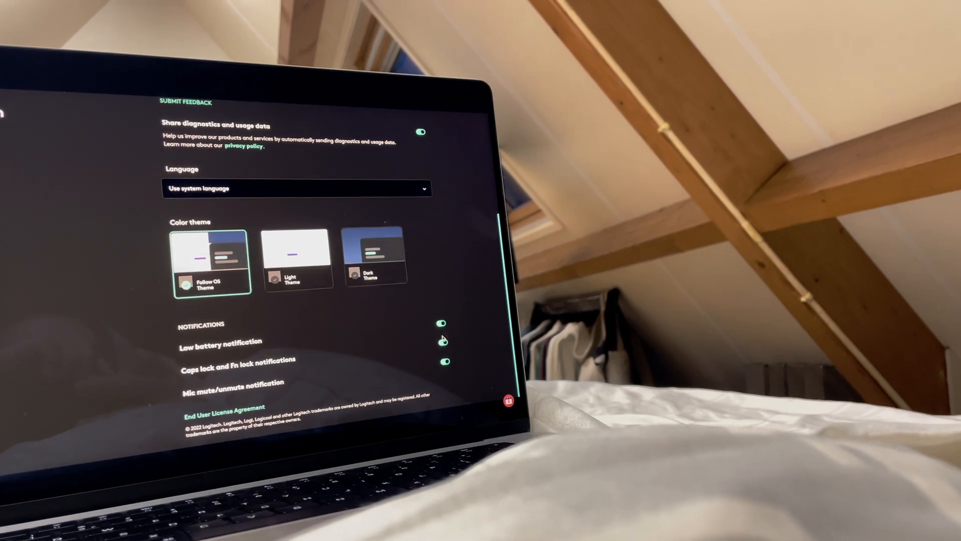